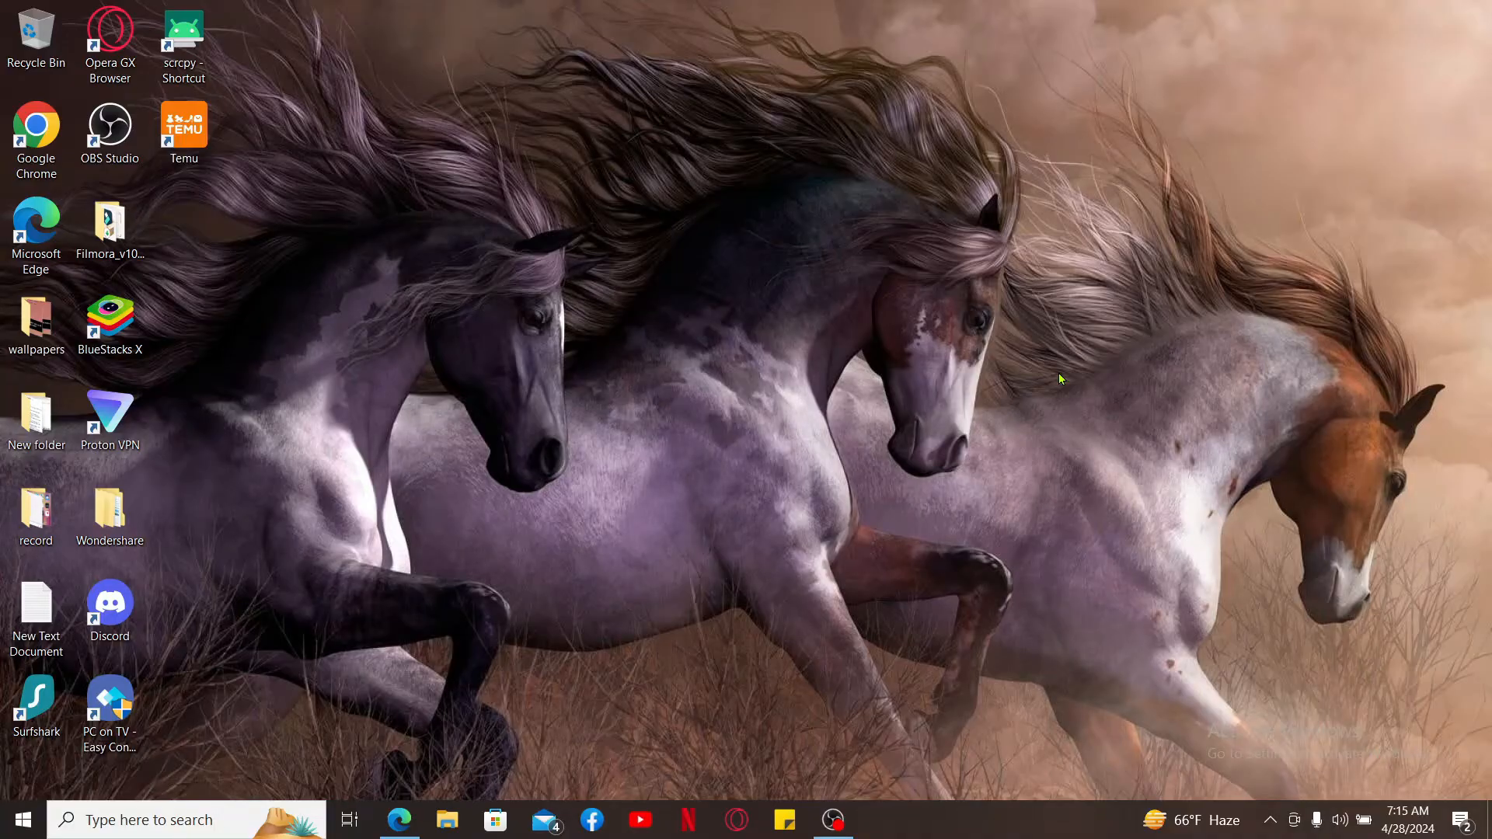
mouse_move(458, 401)
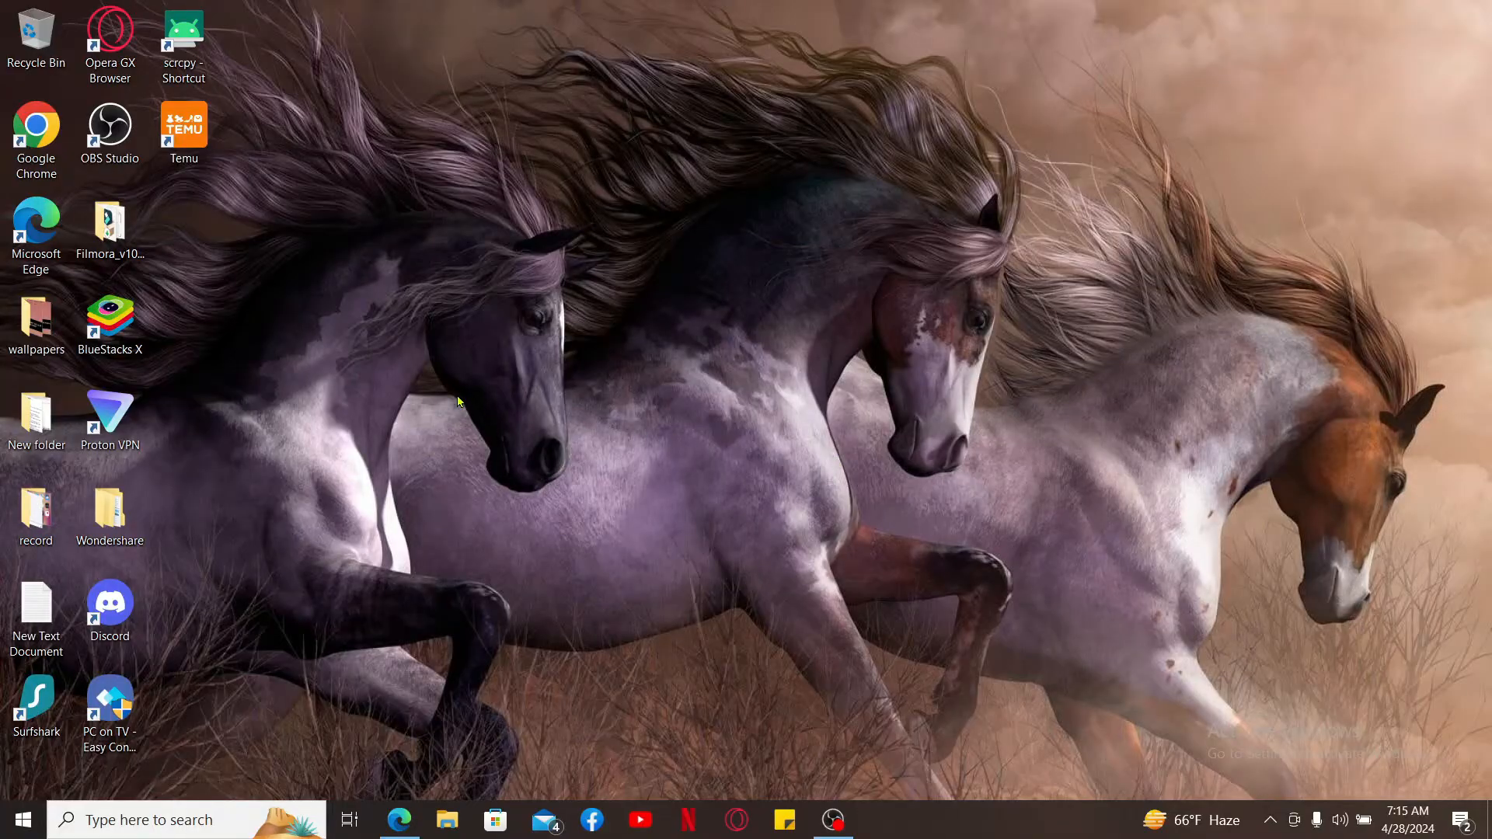
- Launch Microsoft Edge from its taskbar shortcut to load the Disney+ home page
click(398, 819)
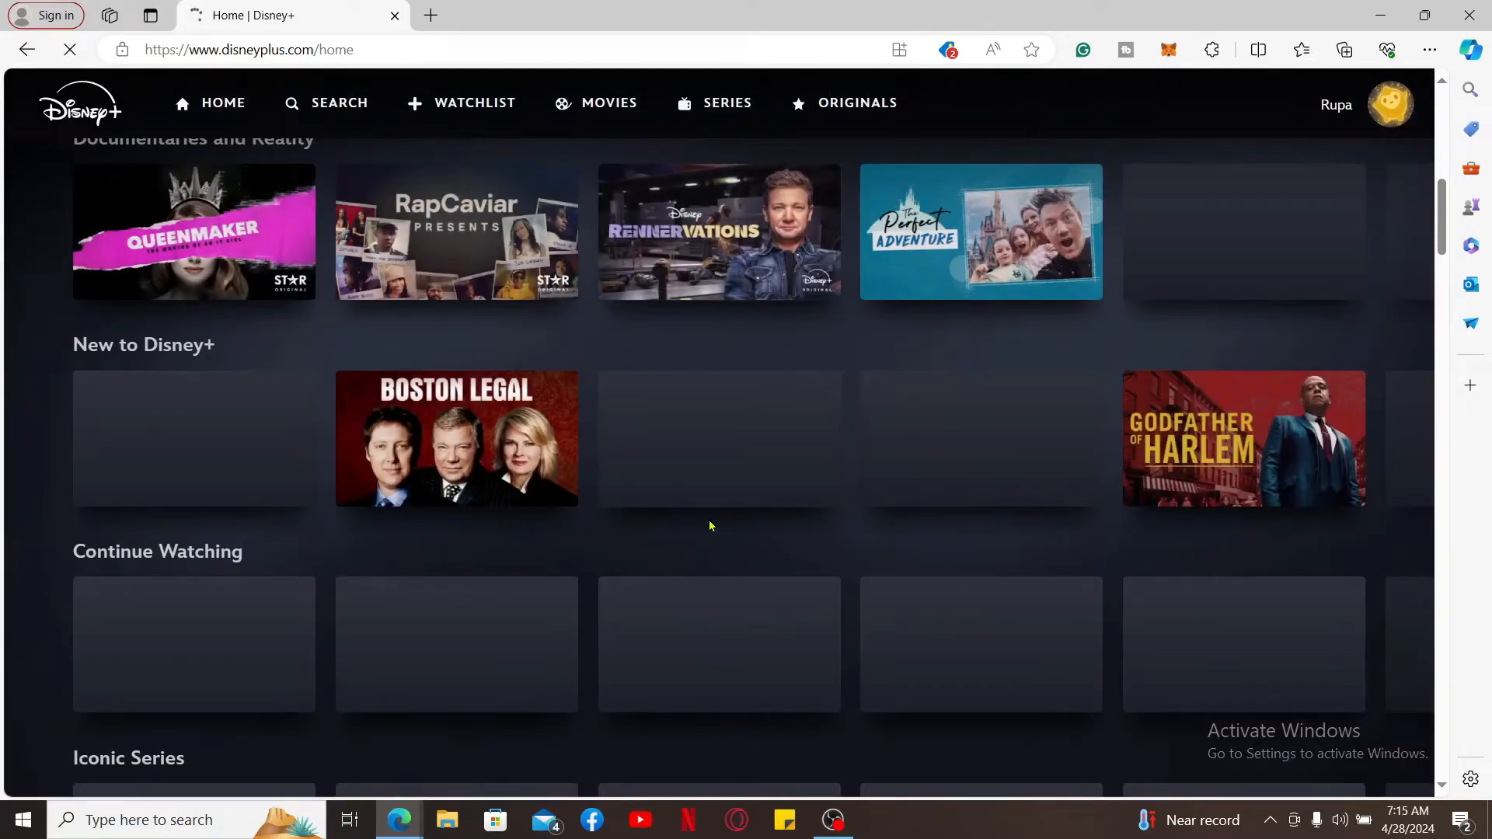
- Scroll the Disney+ home page and start playing episode 1 of To Catch a Smuggler
scroll(down, 3)
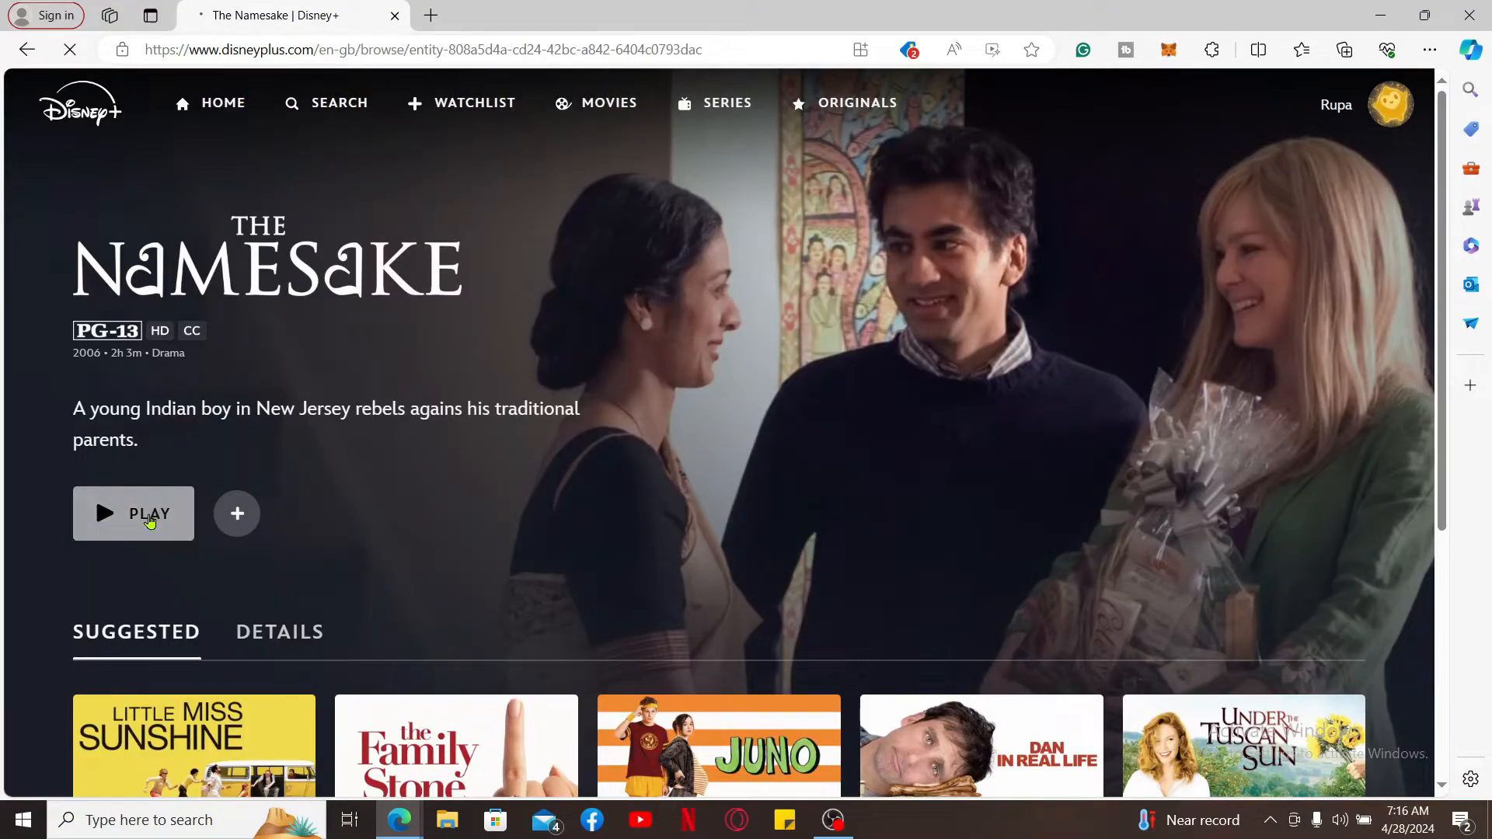
click(133, 514)
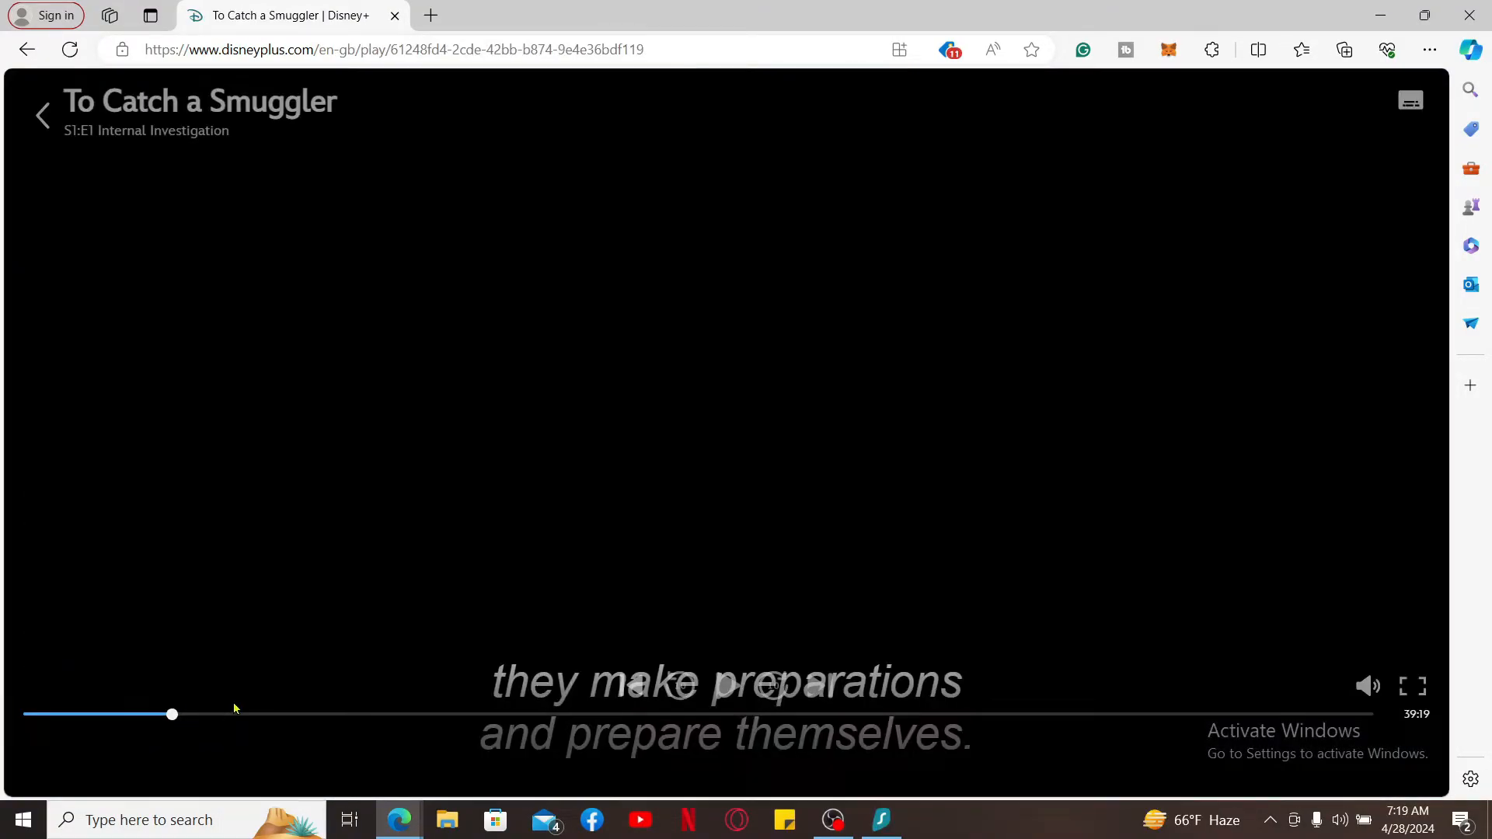
mouse_move(977, 446)
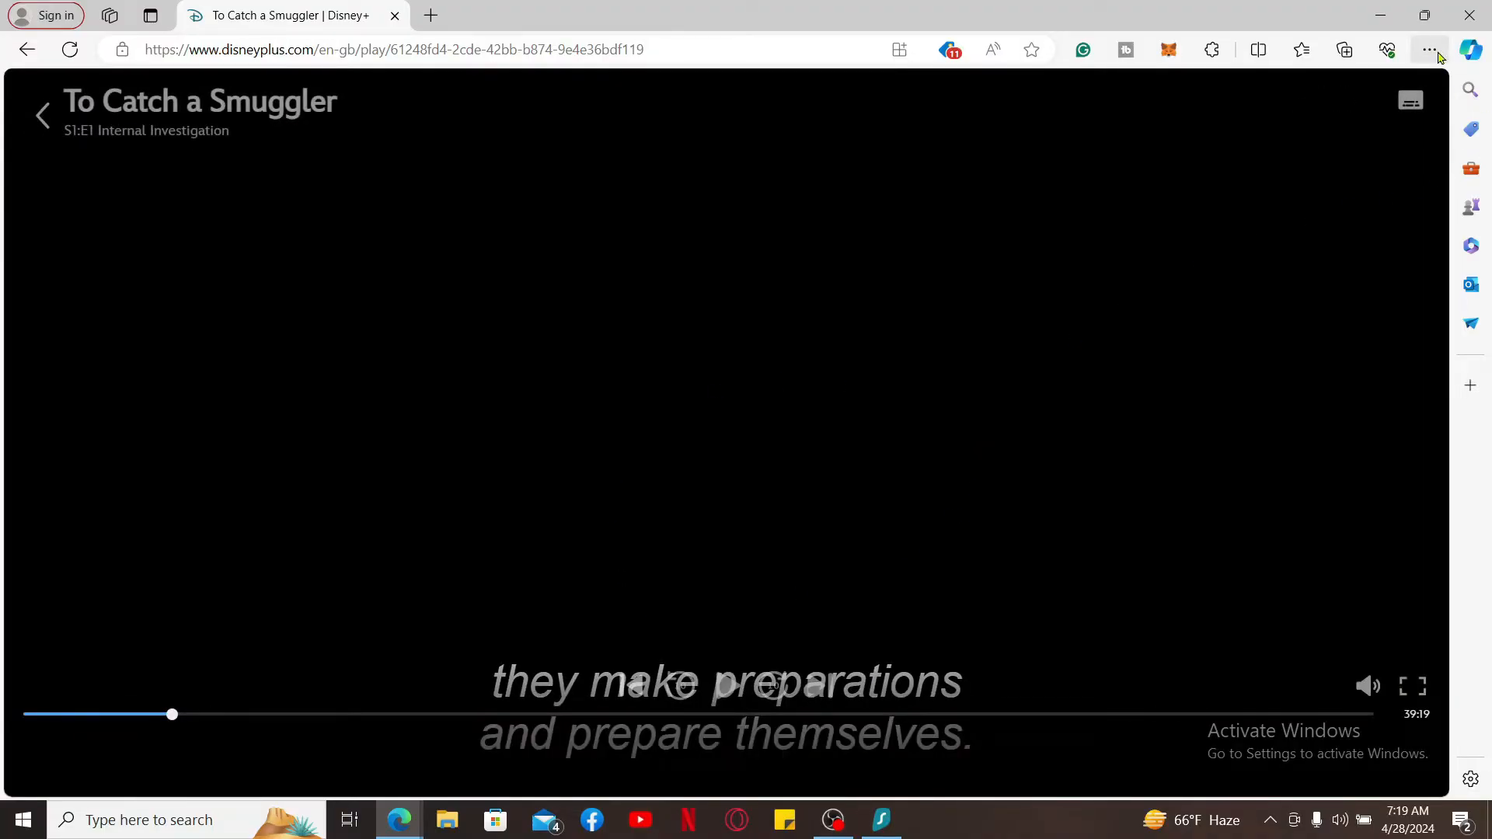
click(1429, 50)
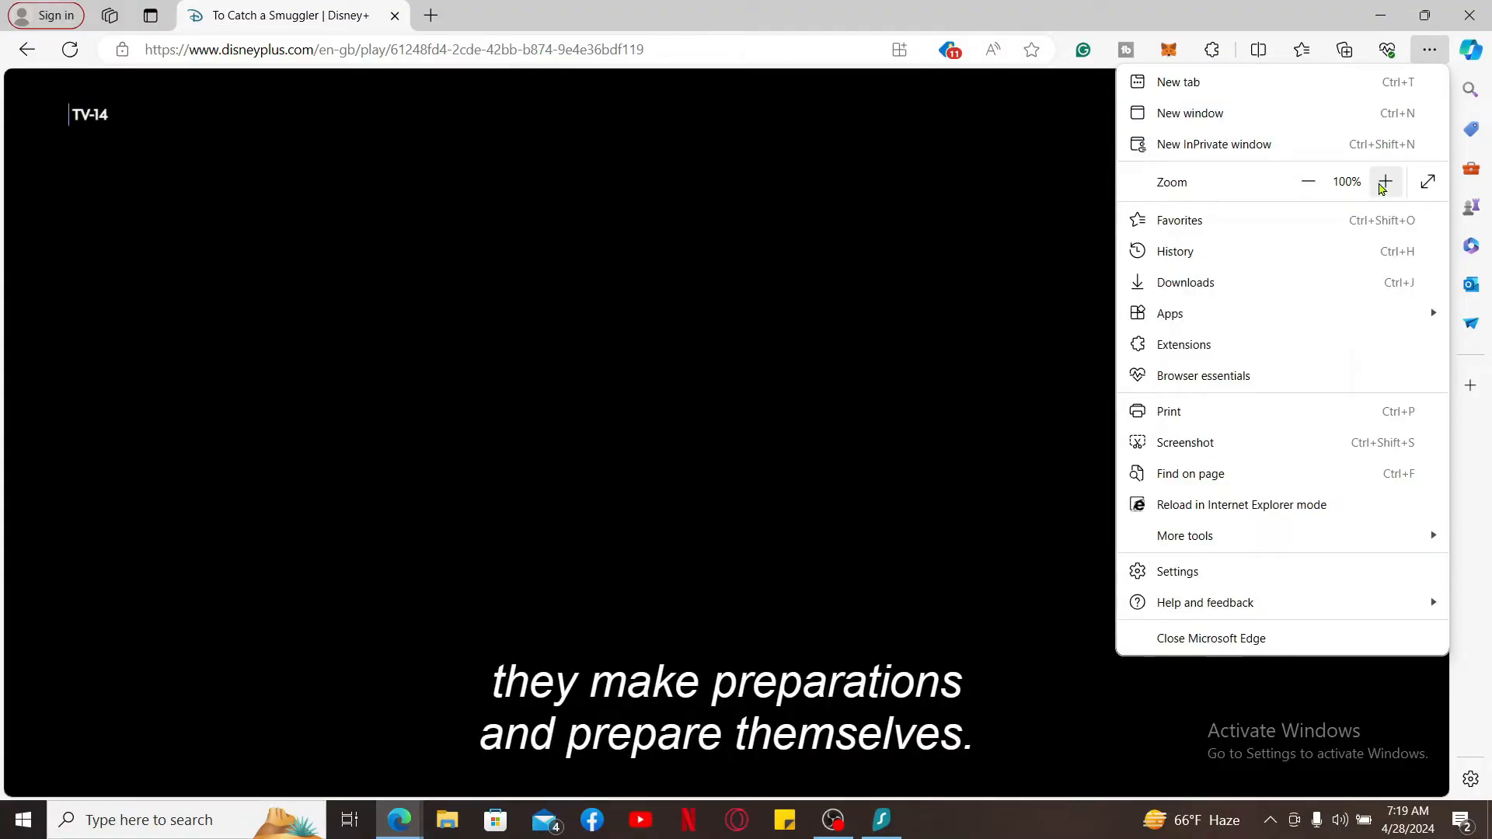
- Raise the Disney+ episode's page zoom from 100% to 175% with Zoom +
click(1385, 181)
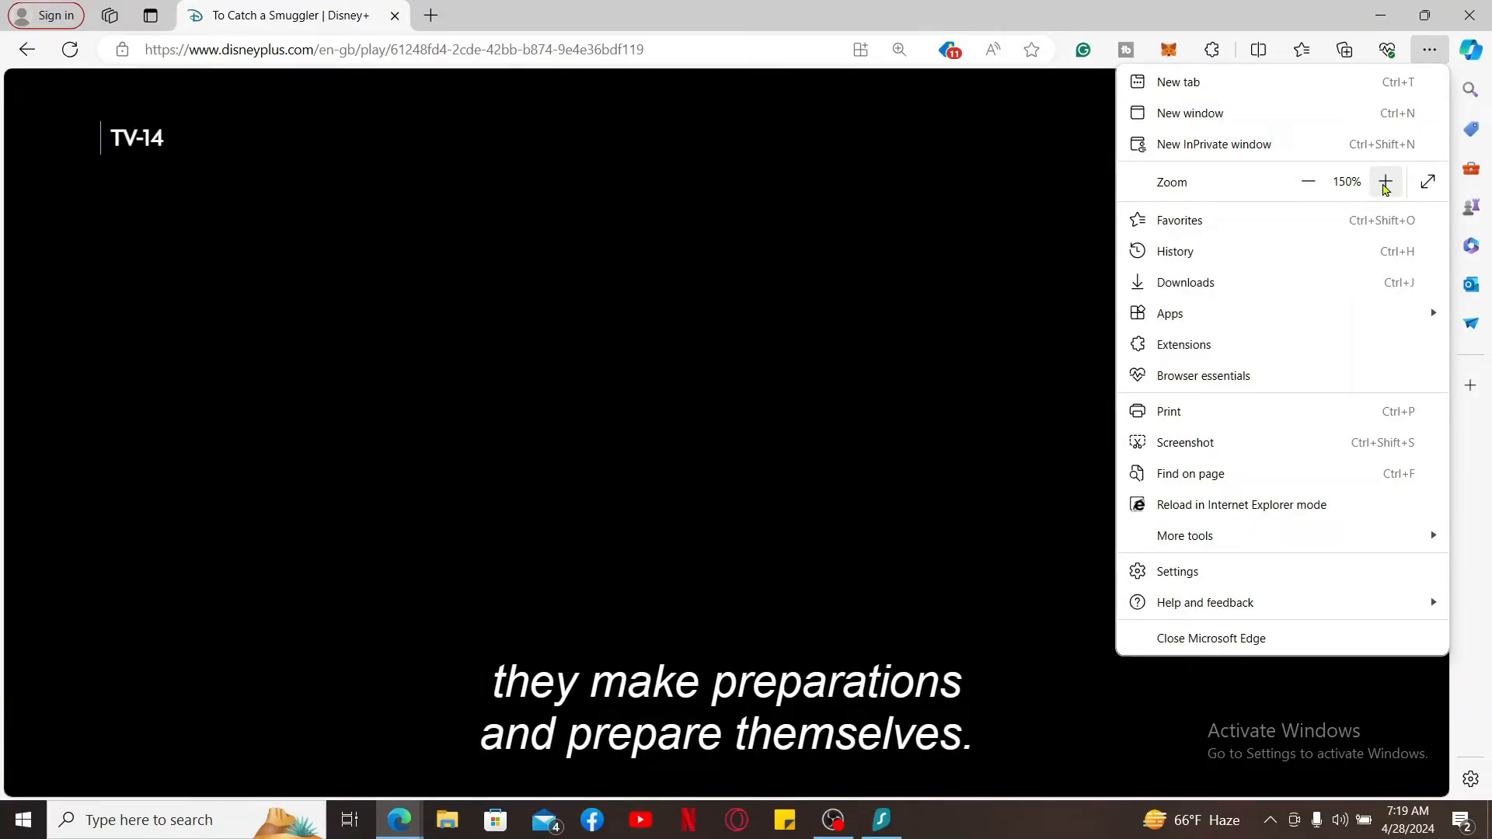
click(1386, 182)
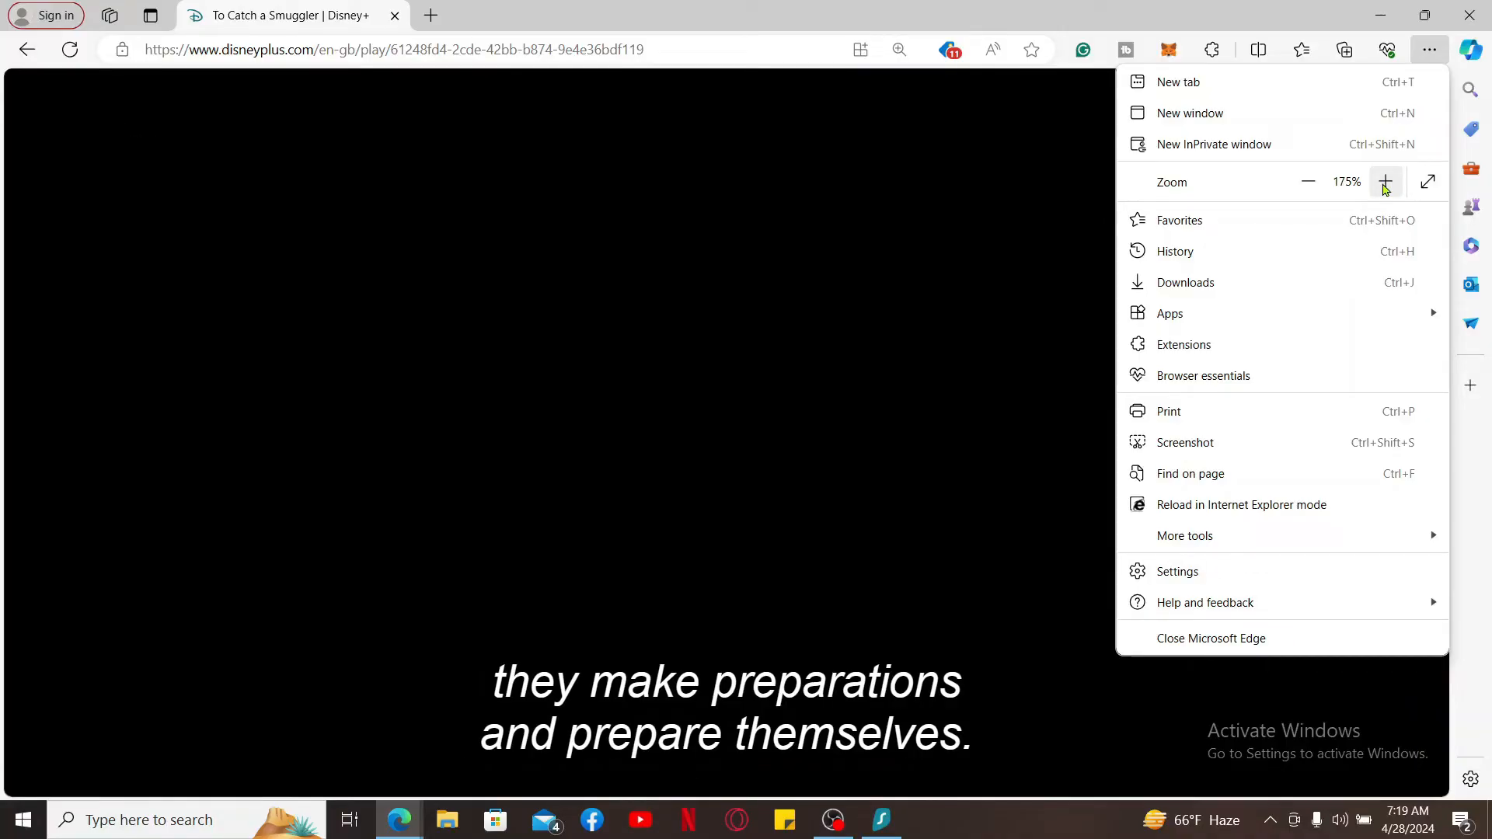
mouse_move(1409, 187)
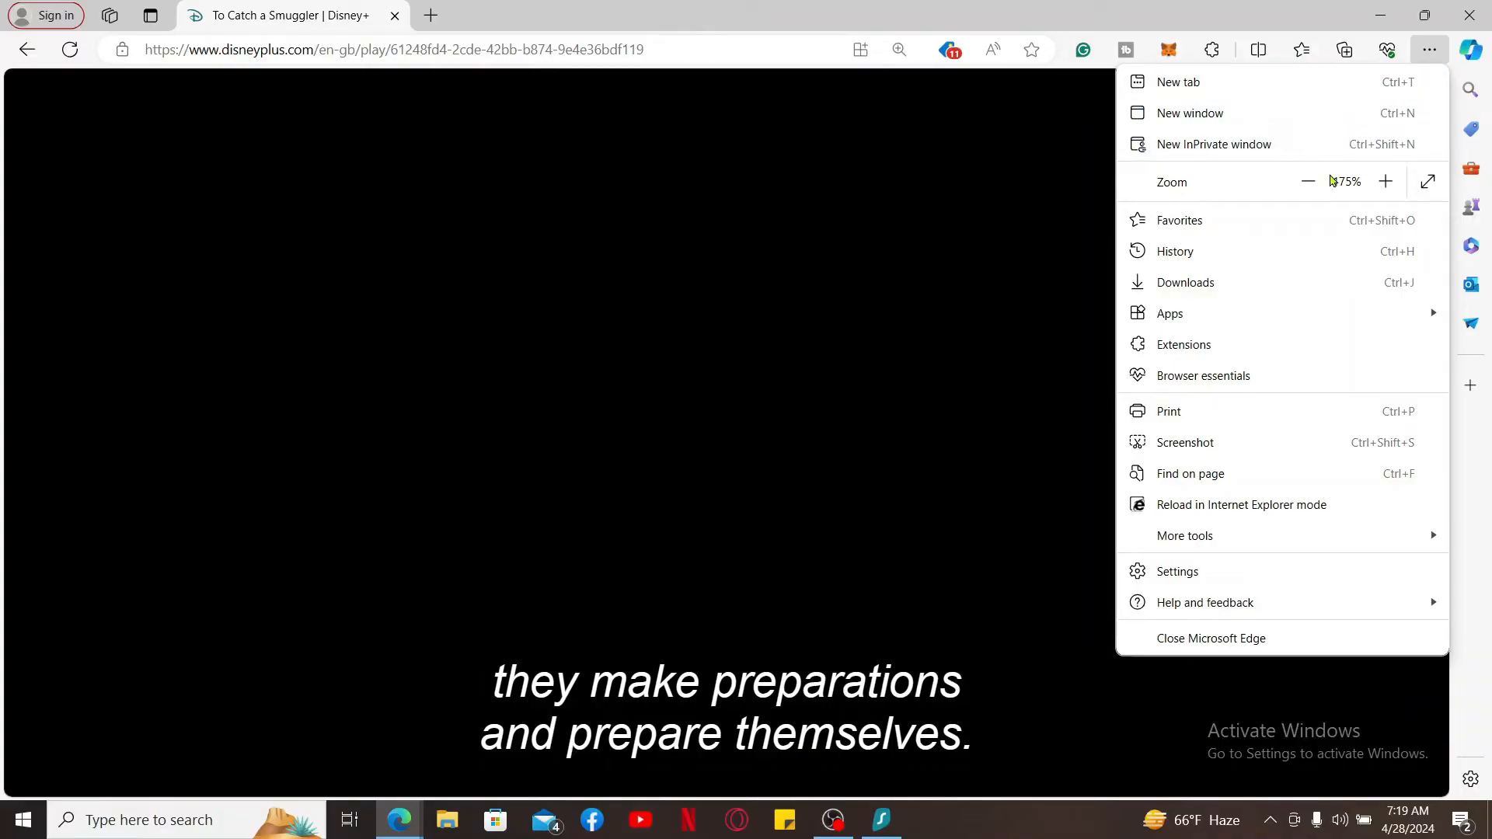
- Lower the Disney+ episode's page zoom from 175% to 80% with Zoom −
click(1386, 182)
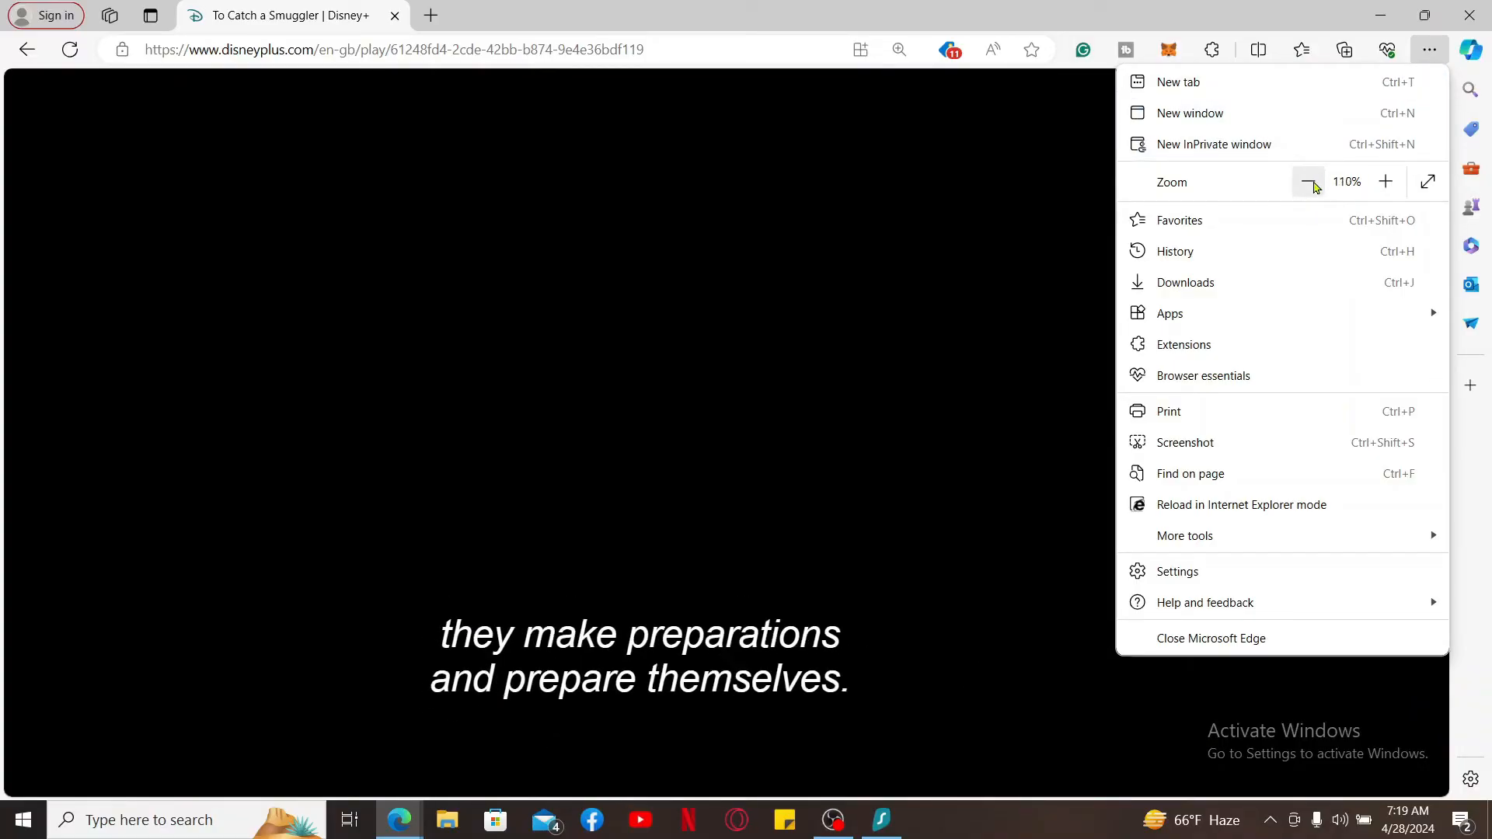
click(1308, 182)
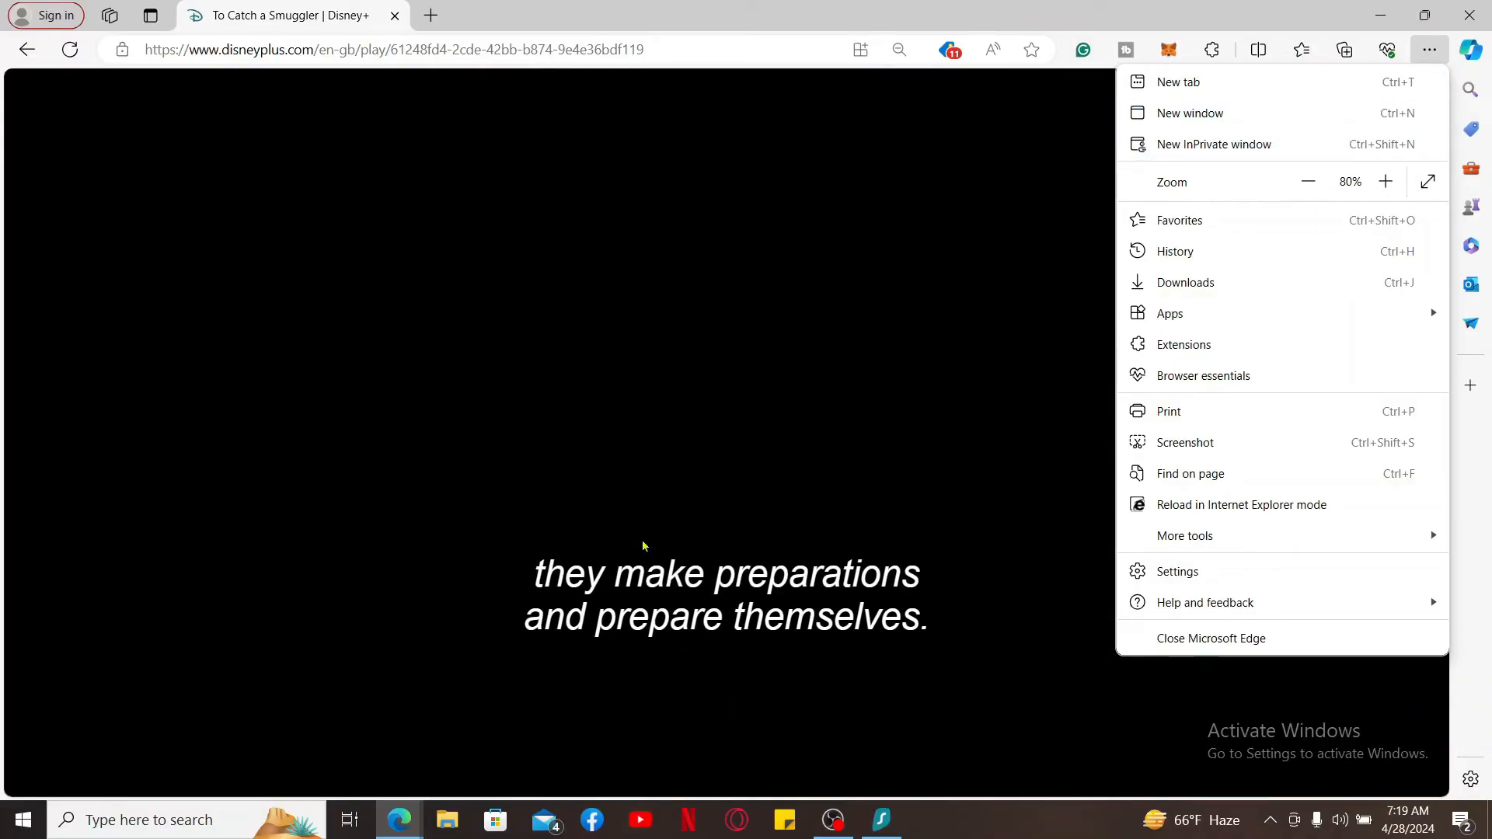